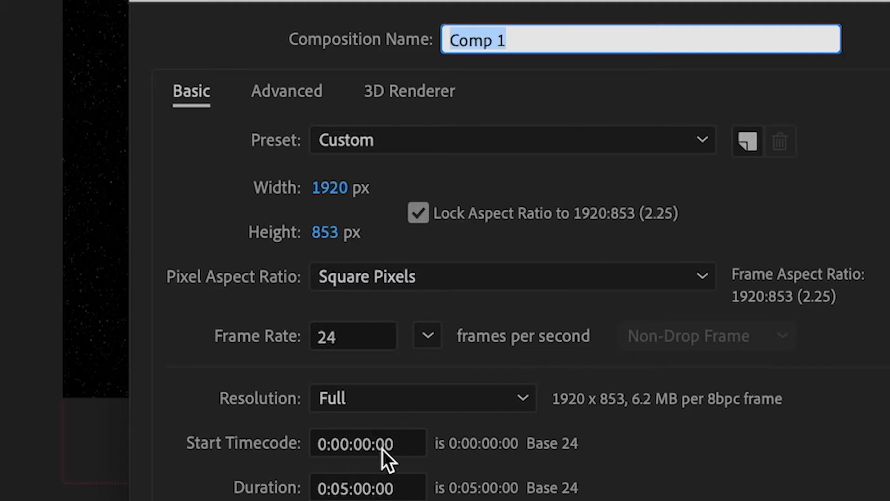
pyautogui.moveTo(352, 233)
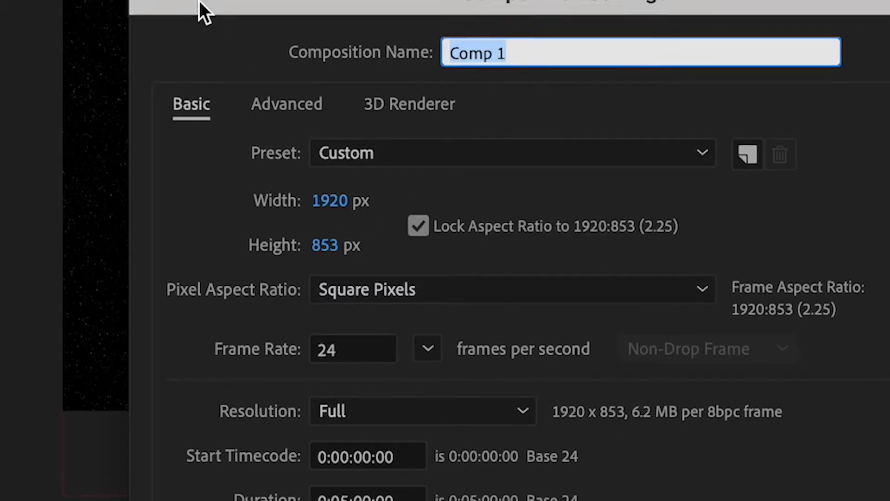
# Step: Name the new 1920×853, 24 fps black-background composition 'star wars crawl'
pyautogui.write('star wars')
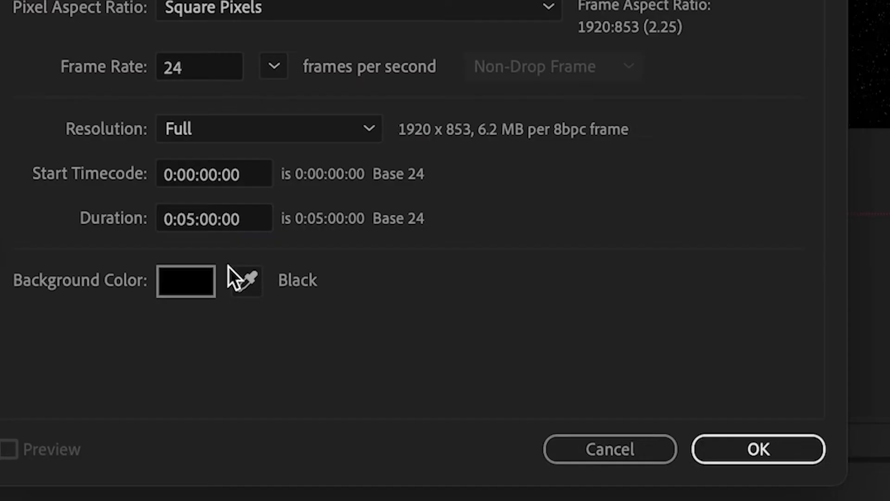
pyautogui.moveTo(758, 450)
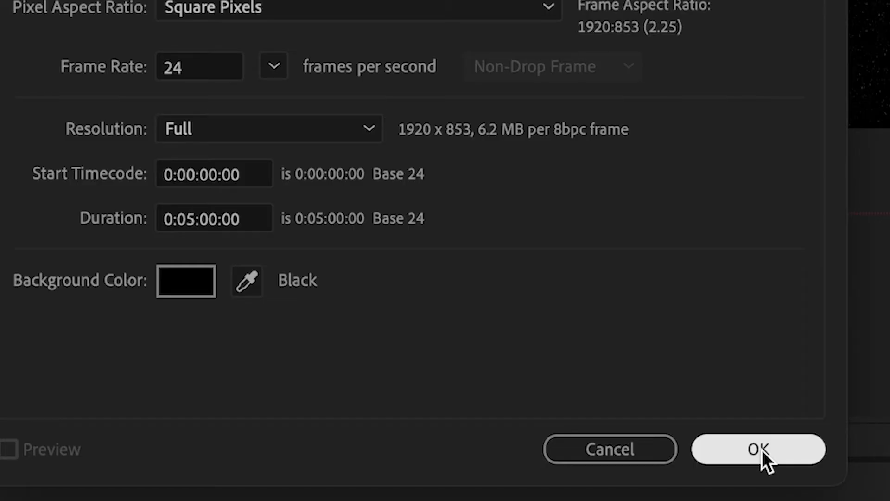
pyautogui.click(758, 449)
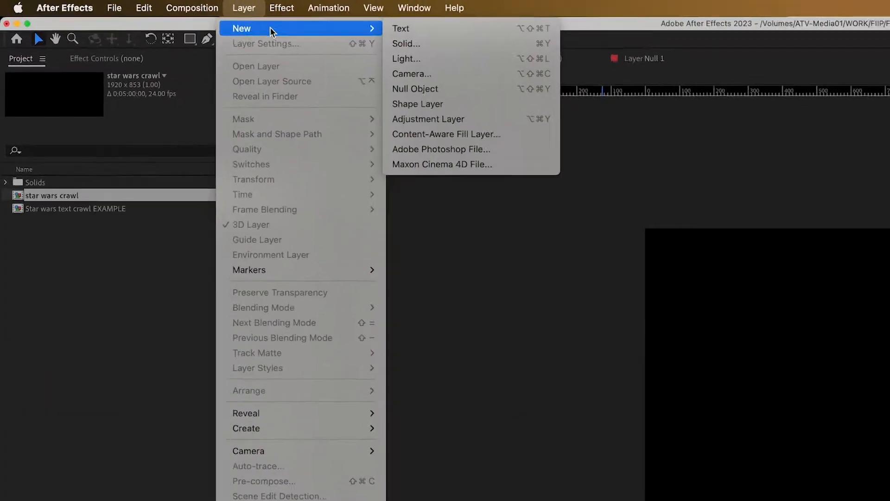
# Step: Add a Stars solid and apply Fractal Noise, tuned into tiny star specks
pyautogui.click(405, 44)
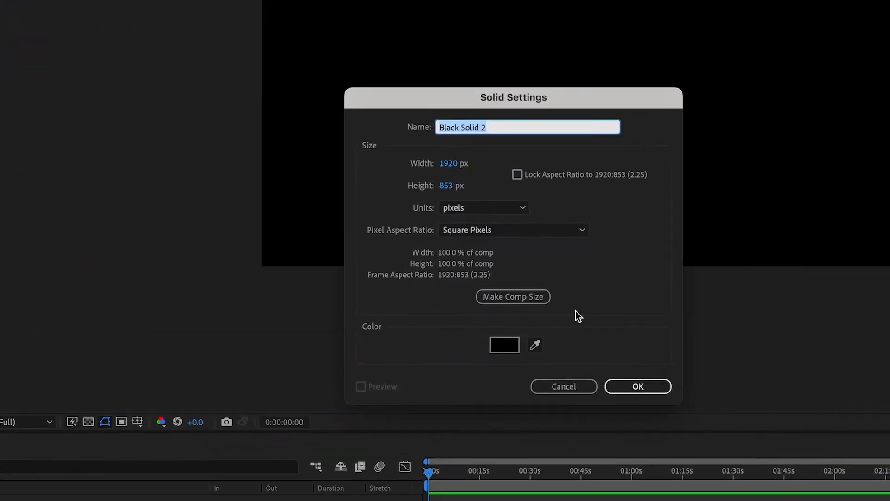
pyautogui.click(637, 386)
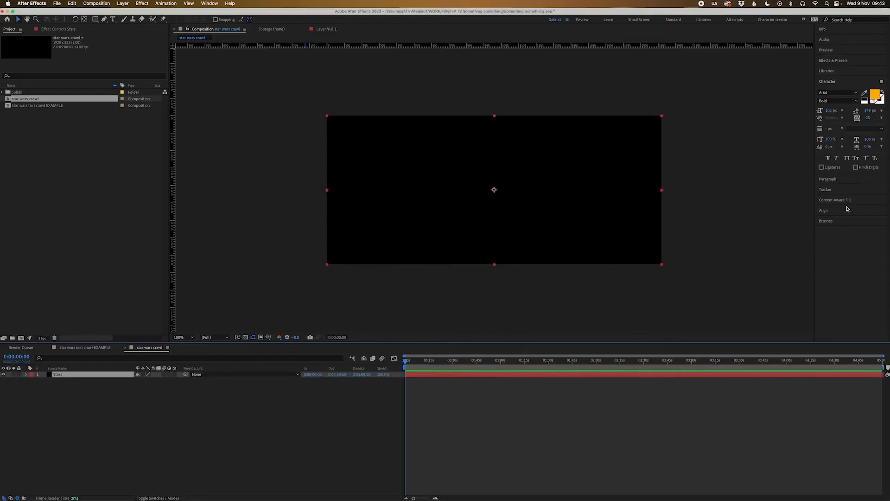
pyautogui.write('tint')
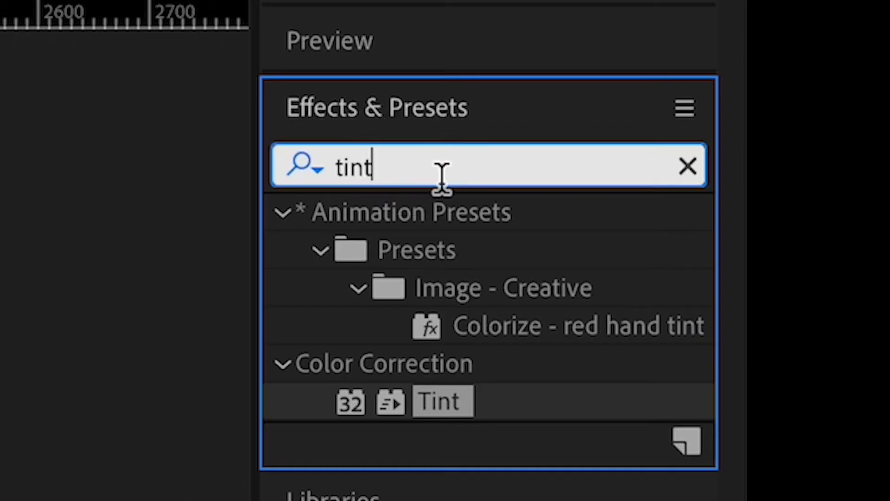
pyautogui.write('fra')
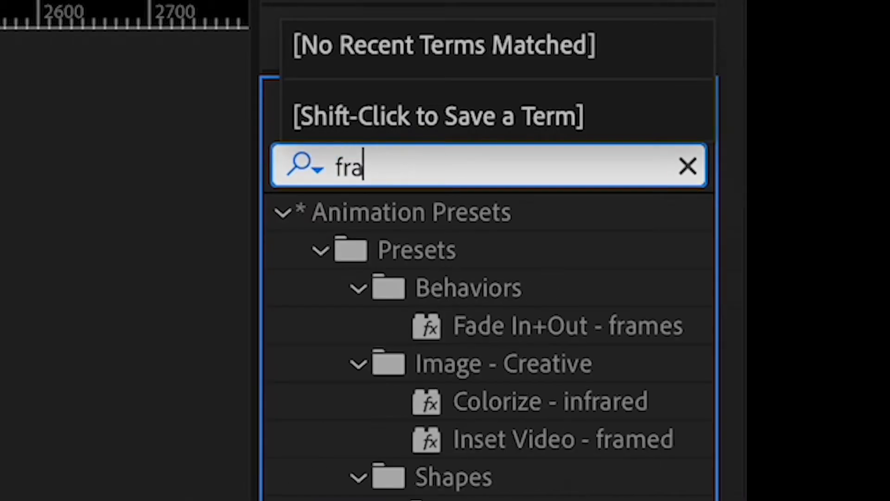
pyautogui.write('c')
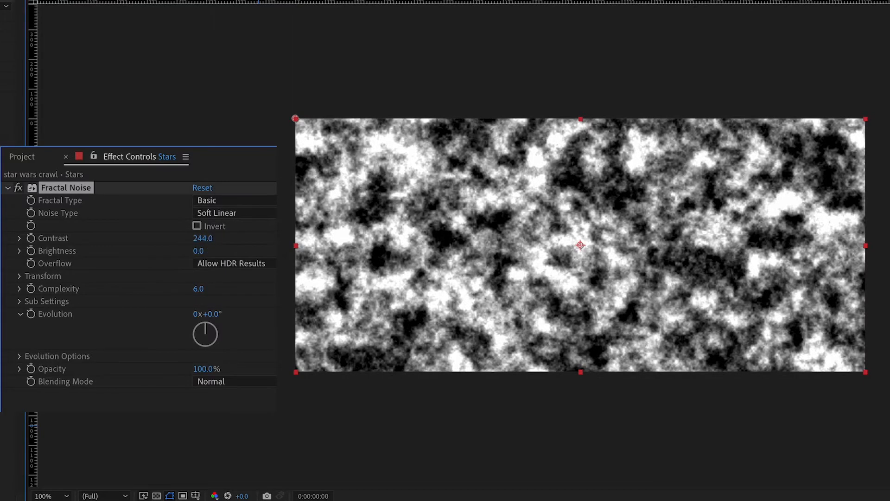
pyautogui.moveTo(198, 250); pyautogui.dragTo(176, 250)
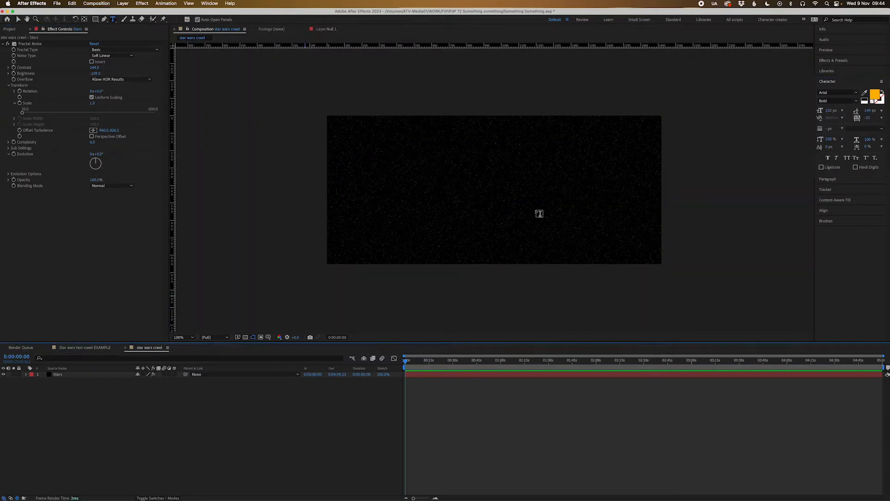
# Step: Type orange 'Star wars' text on two lines over the starfield
pyautogui.write('Star wars')
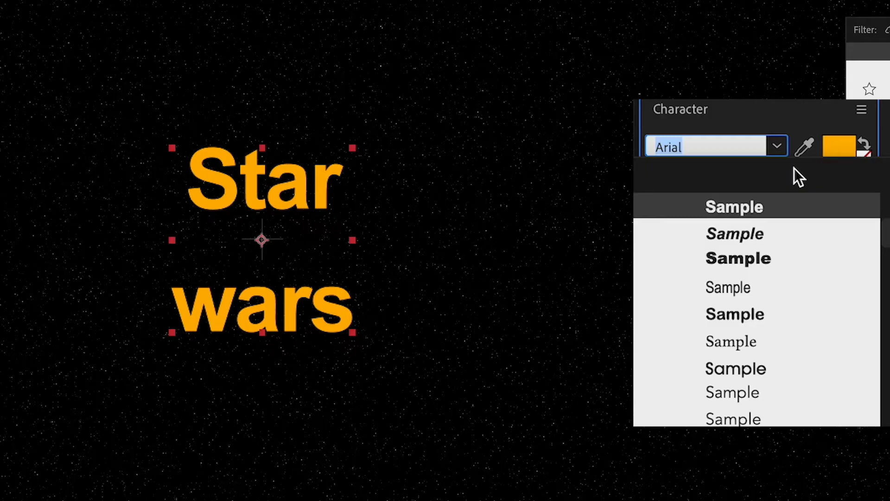
# Step: Set the title to Death Star Regular and swap its orange fill into an outline
pyautogui.write('va')
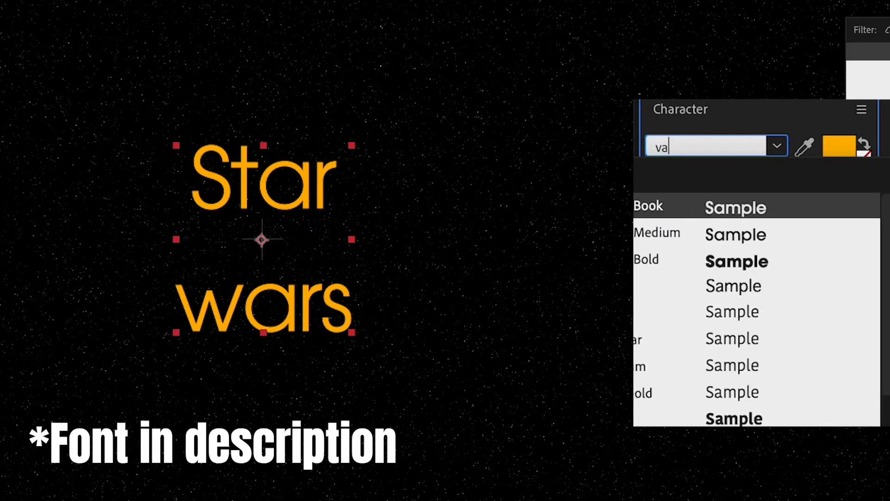
pyautogui.write('death Star')
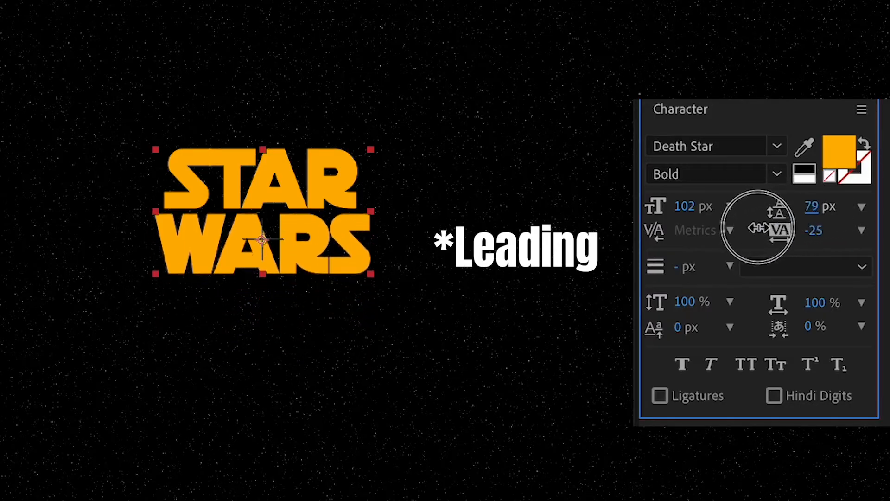
pyautogui.click(712, 174)
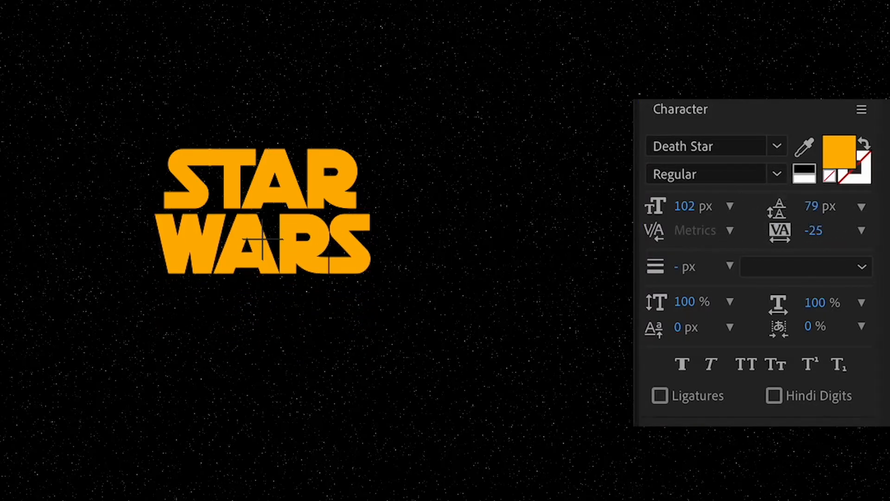
pyautogui.click(289, 213)
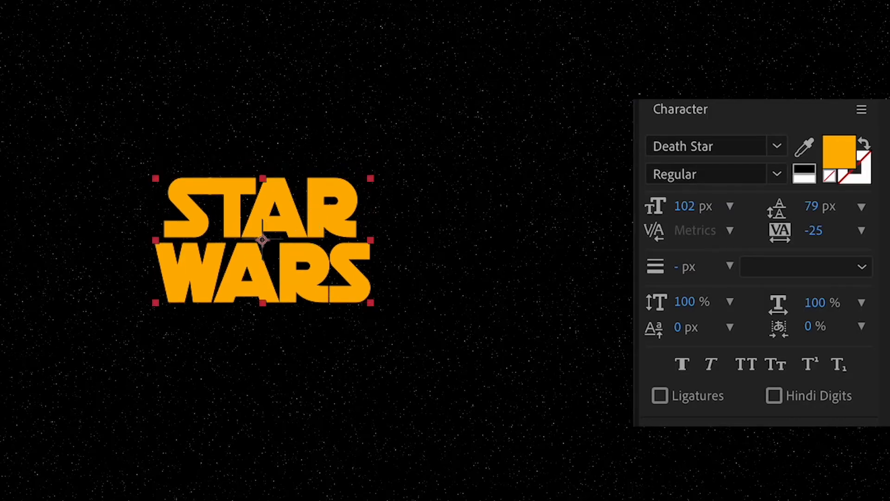
pyautogui.click(863, 143)
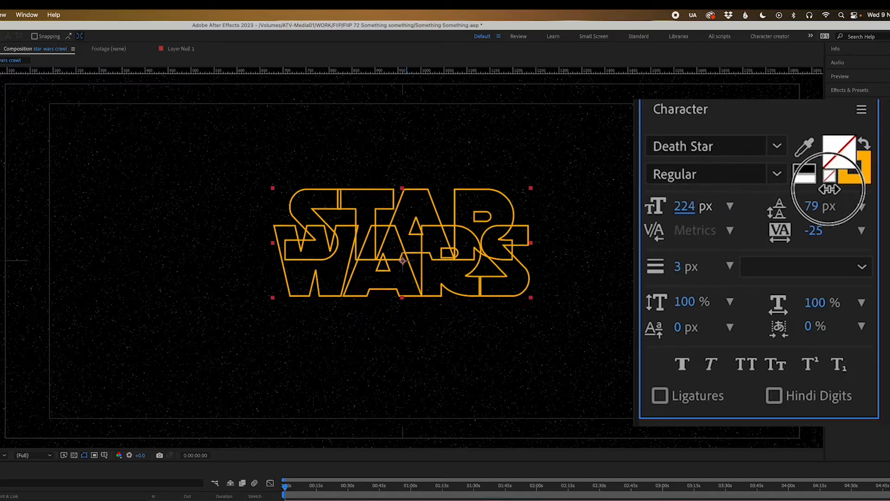
# Step: Scrub the title's font size up and thicken its orange stroke
pyautogui.moveTo(685, 205); pyautogui.dragTo(709, 206)
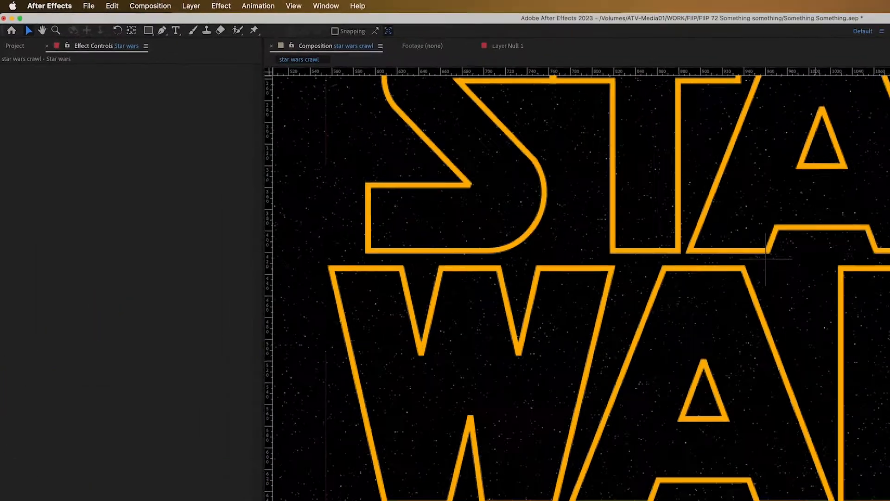
# Step: Create shapes from the text and open the closed letter paths on Star wars Outlines
pyautogui.click(236, 8)
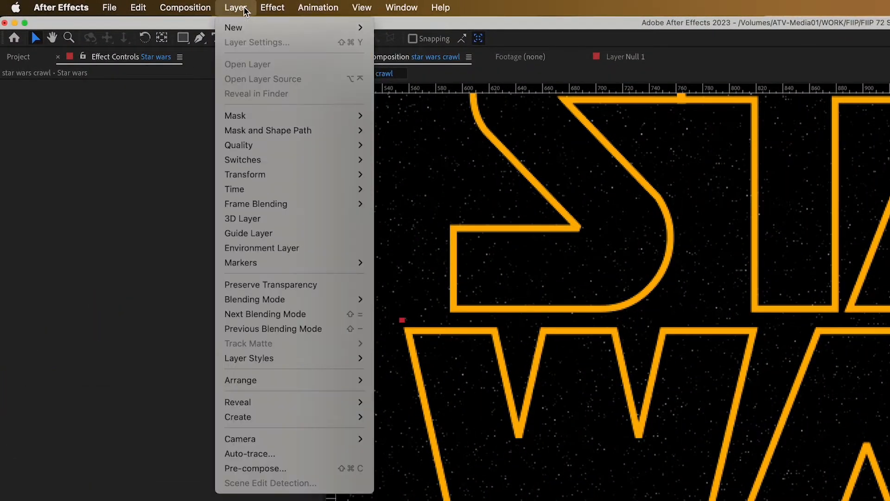
pyautogui.moveTo(284, 416)
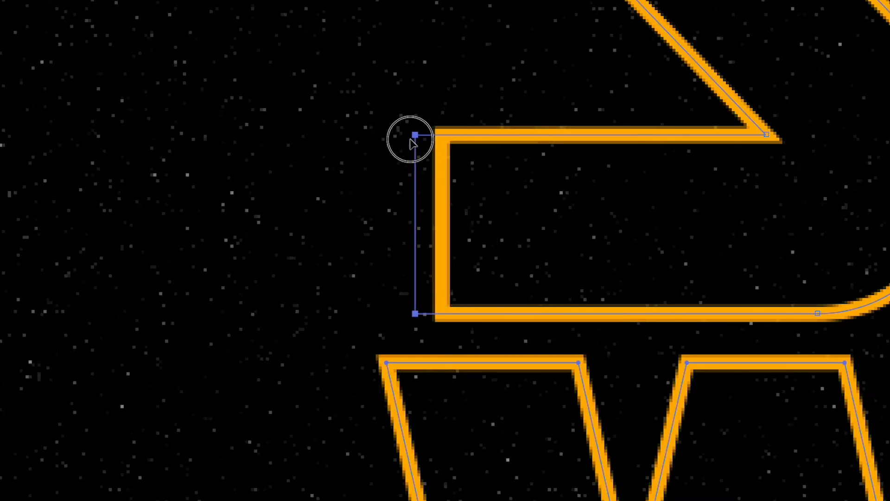
pyautogui.rightClick(412, 142)
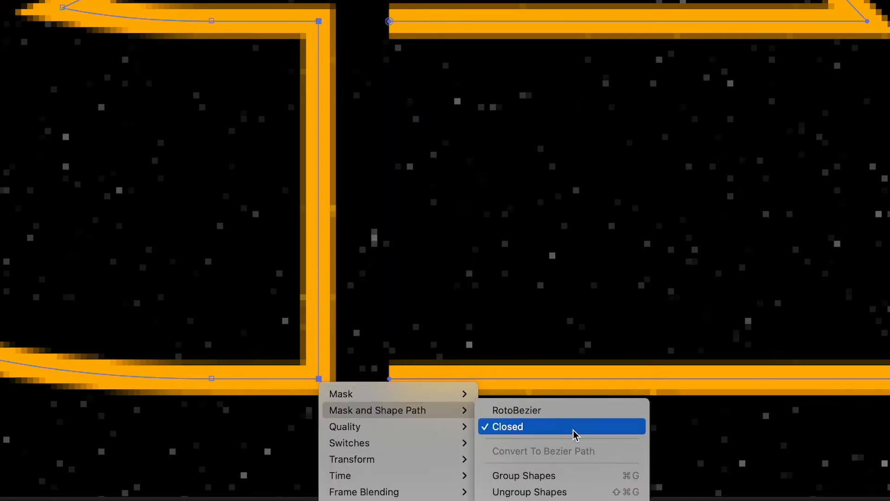
pyautogui.click(505, 427)
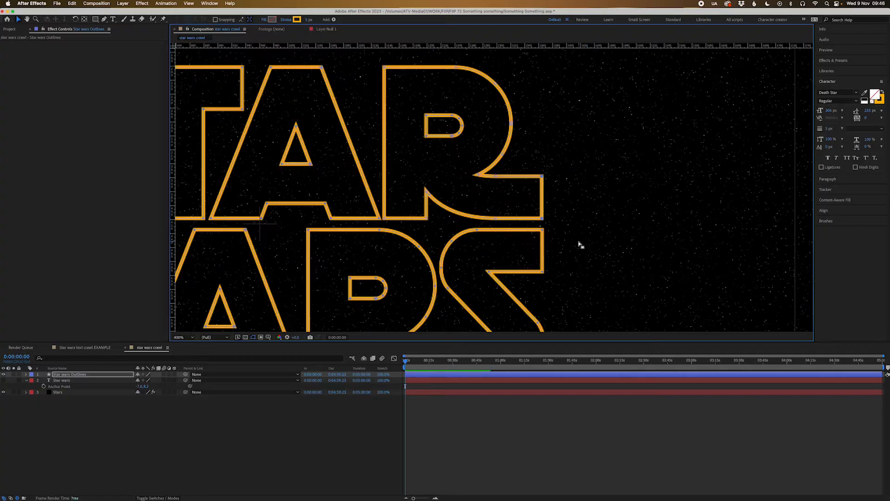
pyautogui.click(182, 337)
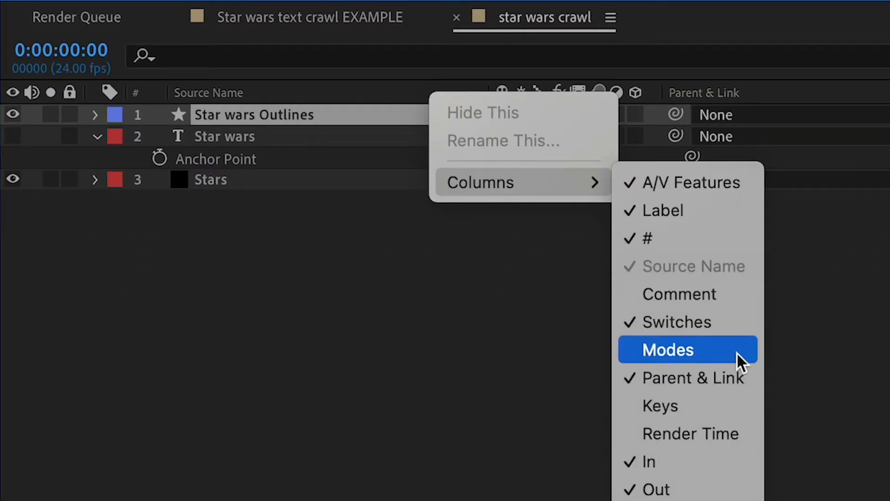
pyautogui.moveTo(704, 318)
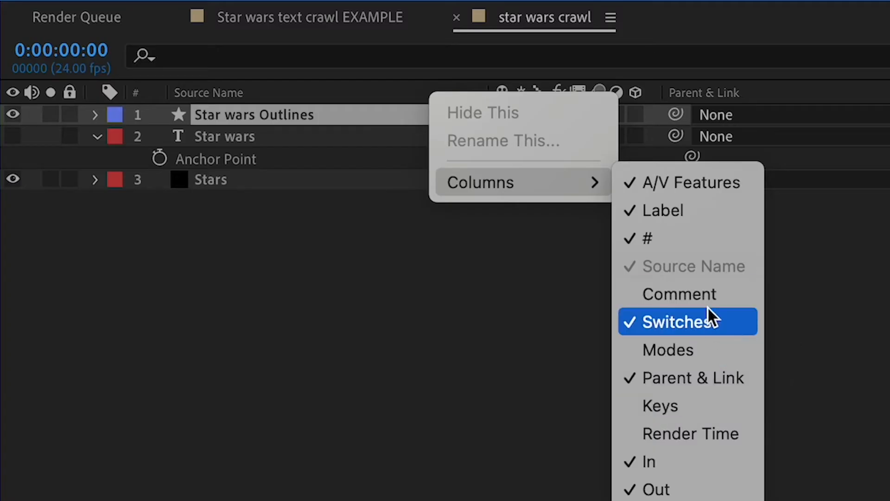
pyautogui.moveTo(705, 331)
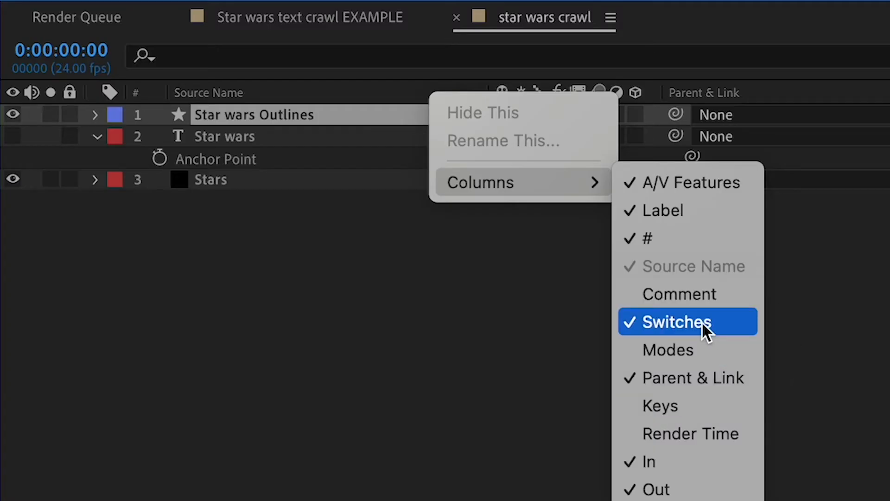
# Step: Enable the Switches columns in the timeline
pyautogui.click(675, 322)
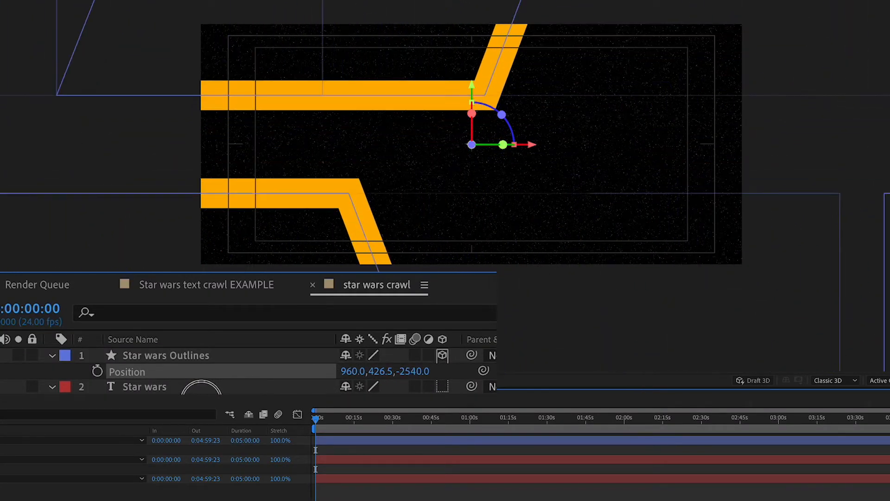
# Step: Keyframe the logo's Position Z from -2540 and add an Opacity keyframe at seven seconds
pyautogui.doubleClick(167, 354)
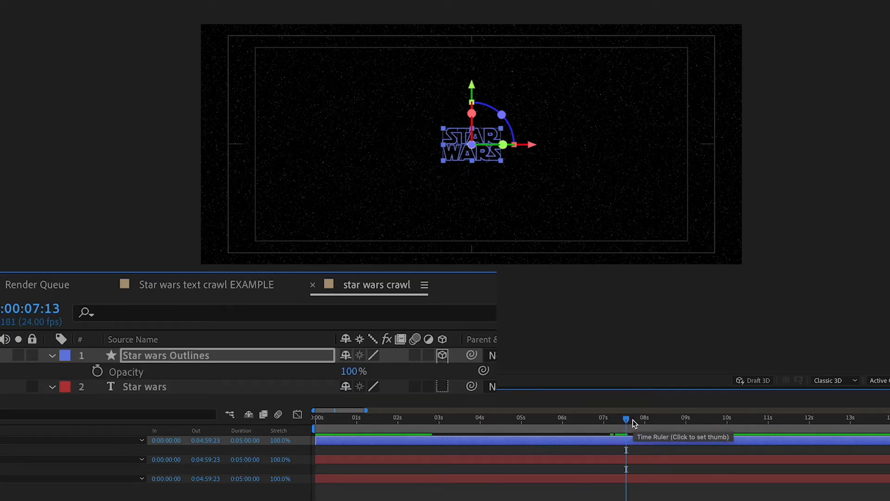
pyautogui.click(97, 371)
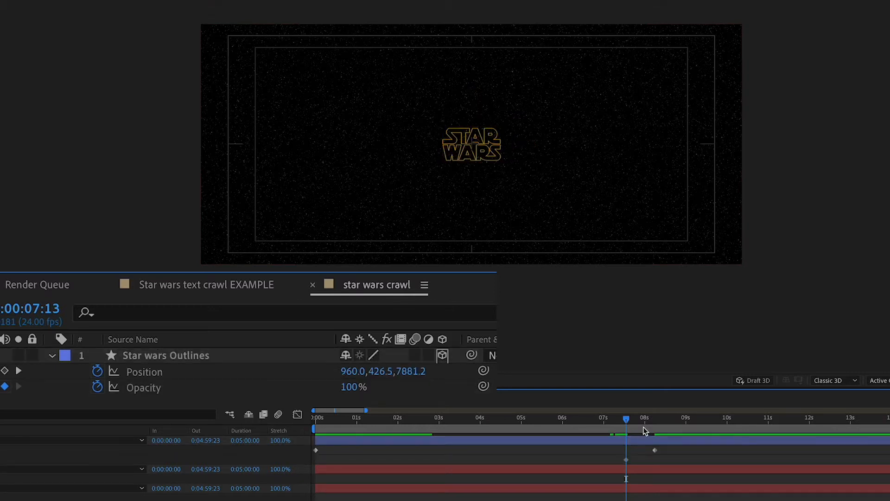
pyautogui.doubleClick(353, 387)
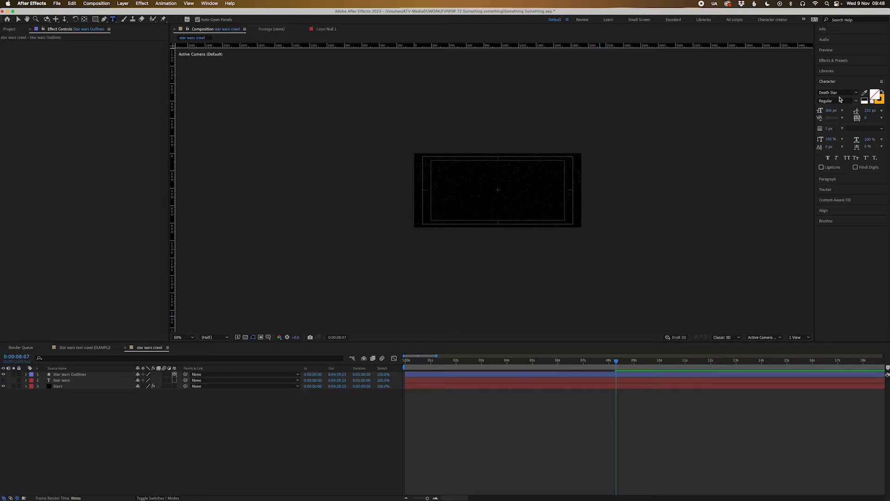
# Step: Search the font list for 'arial' to pick Arial Bold
pyautogui.click(856, 91)
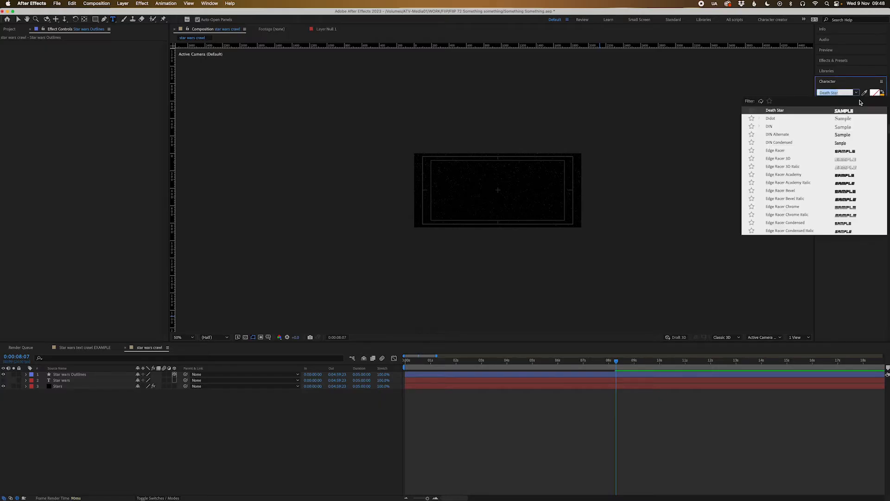
pyautogui.write('arial')
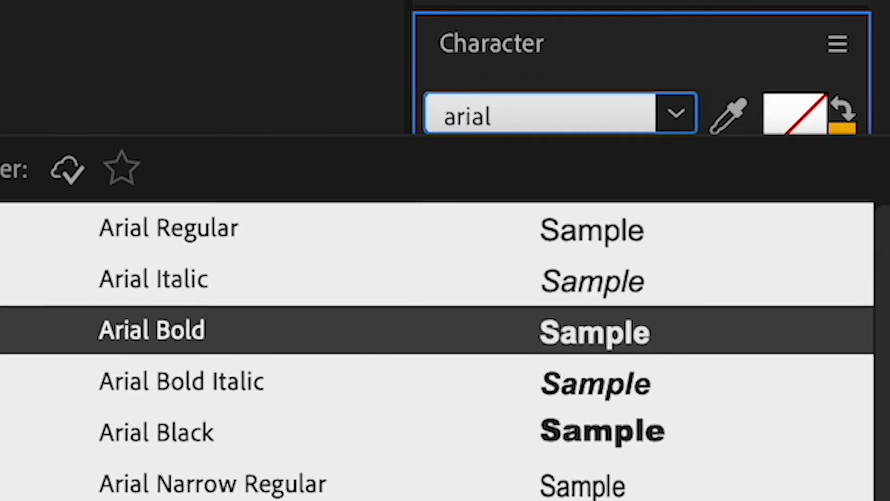
pyautogui.moveTo(182, 380)
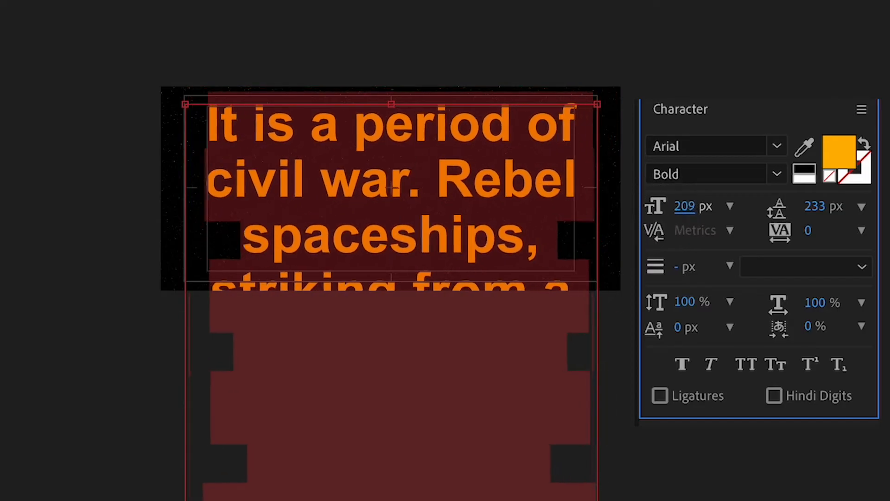
# Step: Set the crawl text to 145 px with 177 px leading and Justify Last Left
pyautogui.write('173')
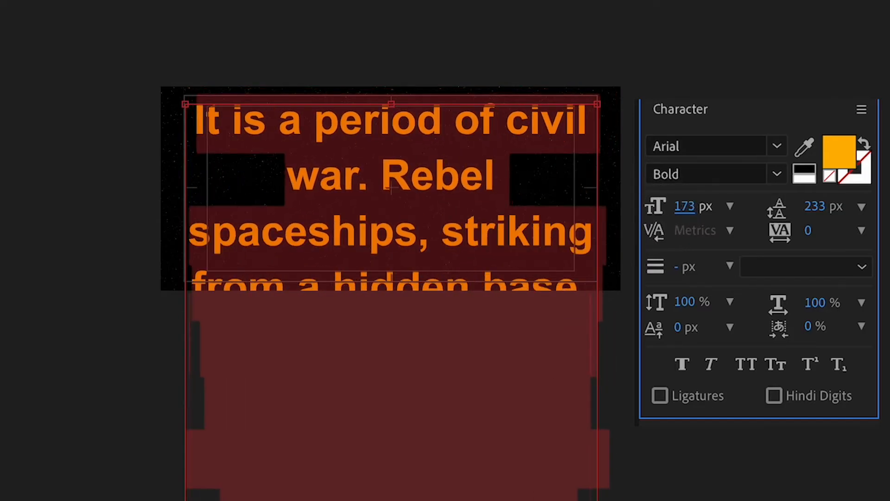
pyautogui.write('137')
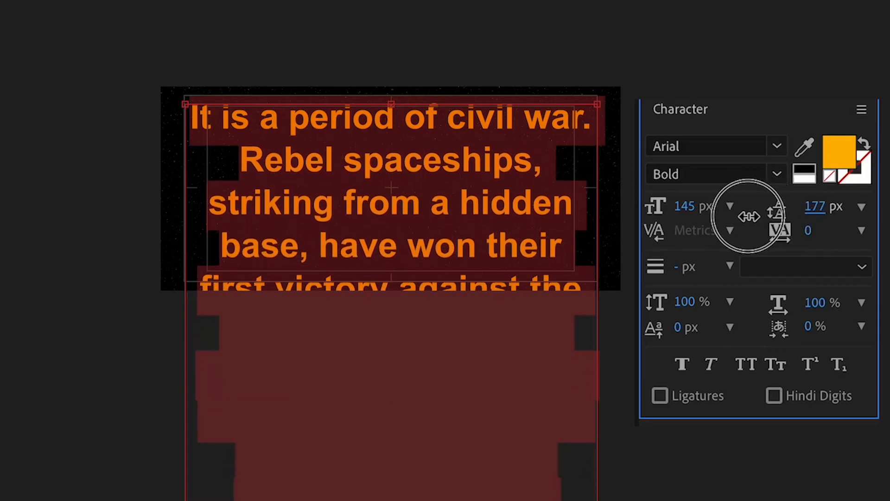
pyautogui.moveTo(814, 205); pyautogui.dragTo(814, 233)
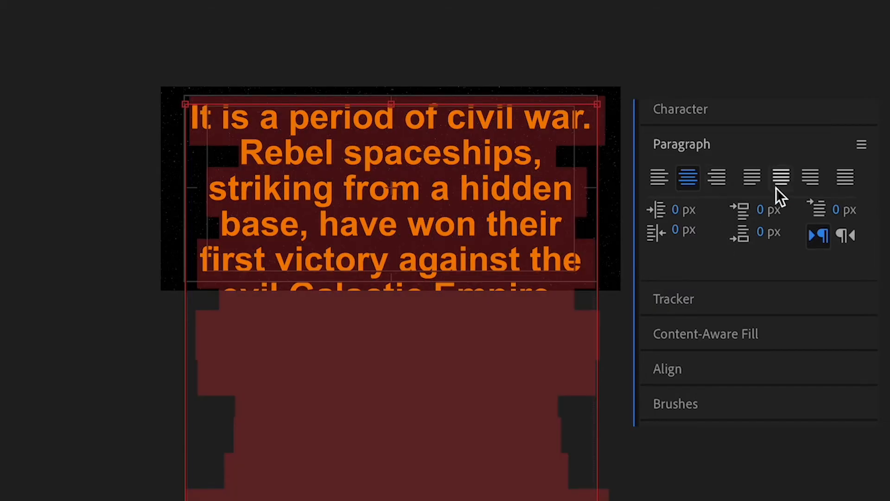
pyautogui.moveTo(751, 187)
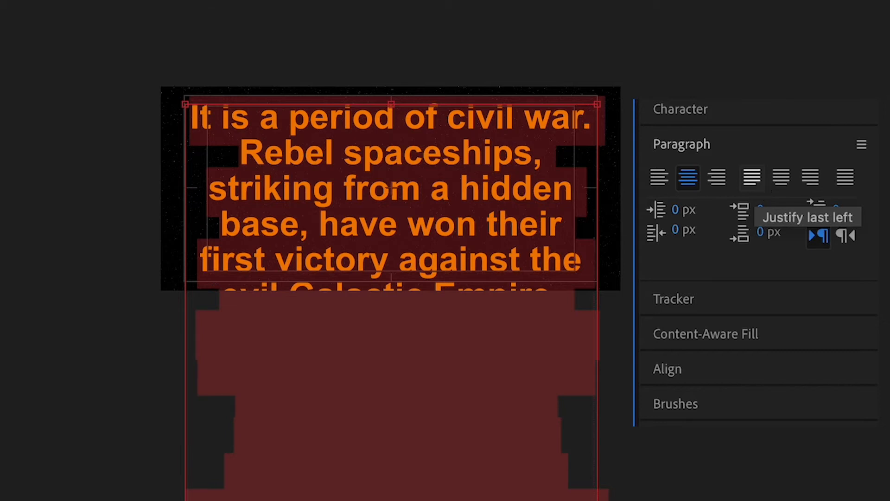
pyautogui.click(751, 177)
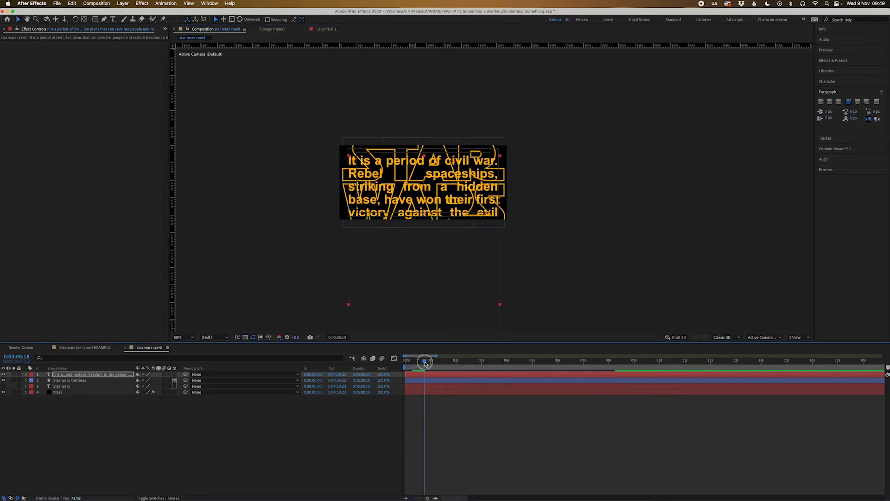
# Step: Keyframe the crawl text's Position and drag it upward later in time to scroll it
pyautogui.moveTo(424, 362); pyautogui.dragTo(432, 362)
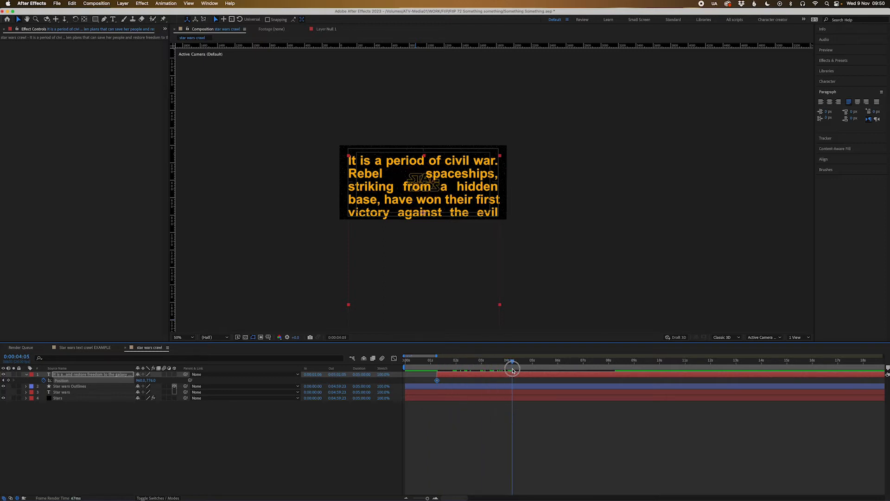
pyautogui.moveTo(513, 367); pyautogui.dragTo(580, 367)
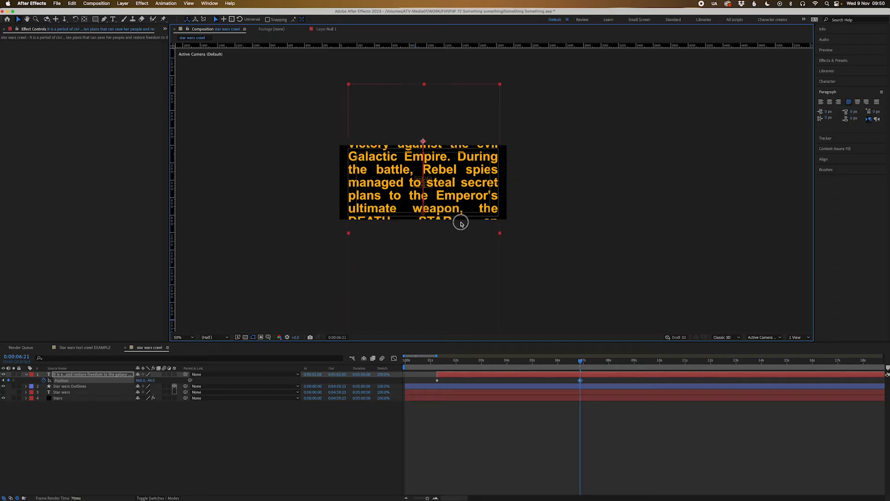
pyautogui.moveTo(580, 367); pyautogui.dragTo(437, 367)
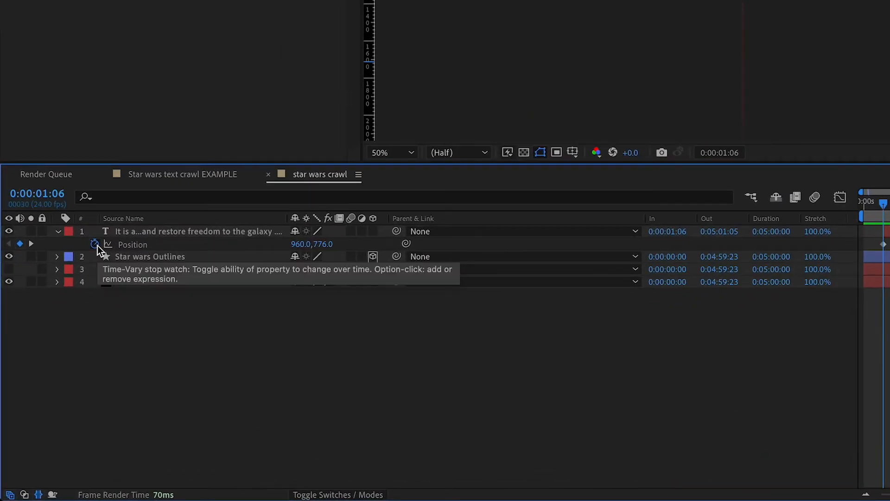
# Step: Add a loopOut("offset") expression to the text's Position and scrub to preview continued scrolling
pyautogui.write('loopOut("')
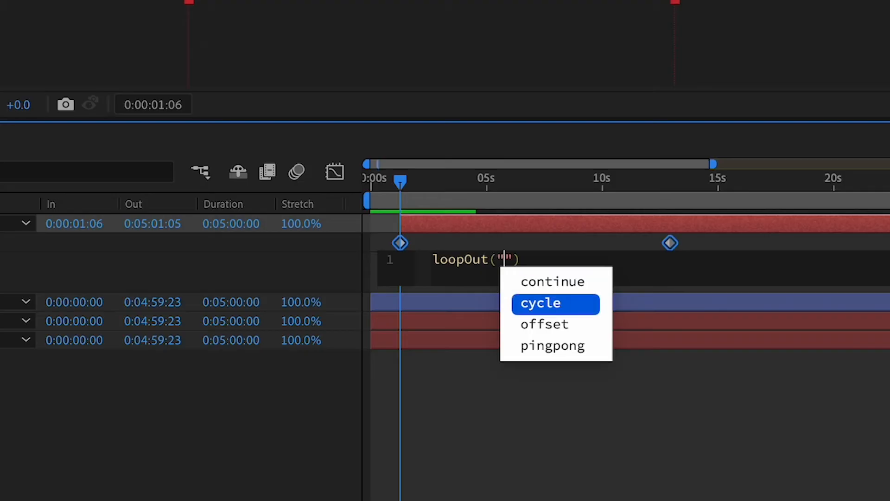
pyautogui.click(545, 323)
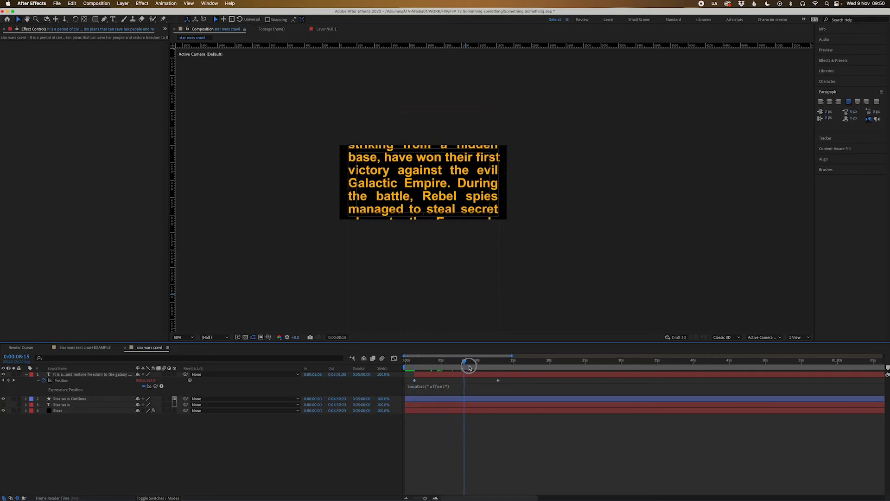
pyautogui.moveTo(469, 360); pyautogui.dragTo(492, 360)
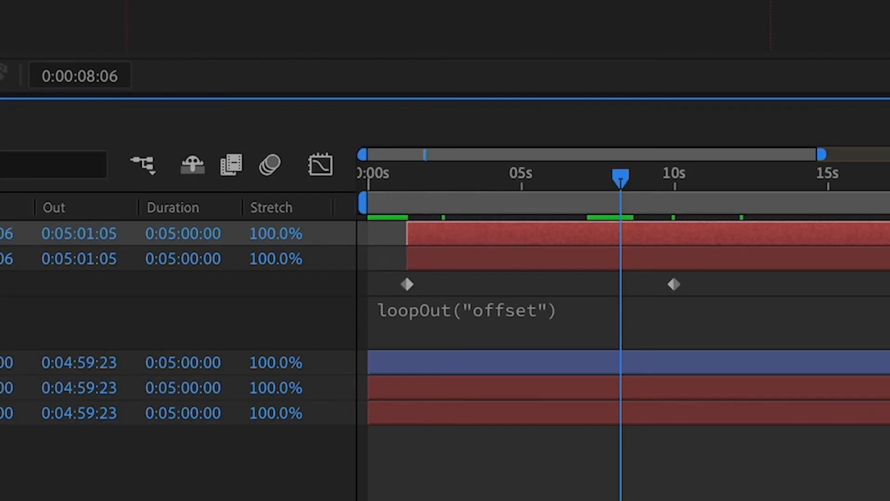
# Step: Add Null 2, parent the crawl text to it, and tilt its X Orientation to about 281°
pyautogui.click(476, 119)
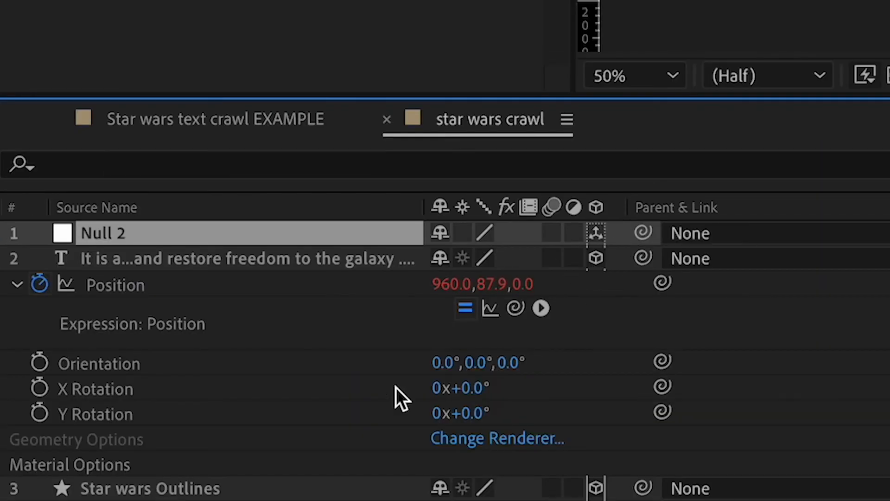
pyautogui.click(227, 258)
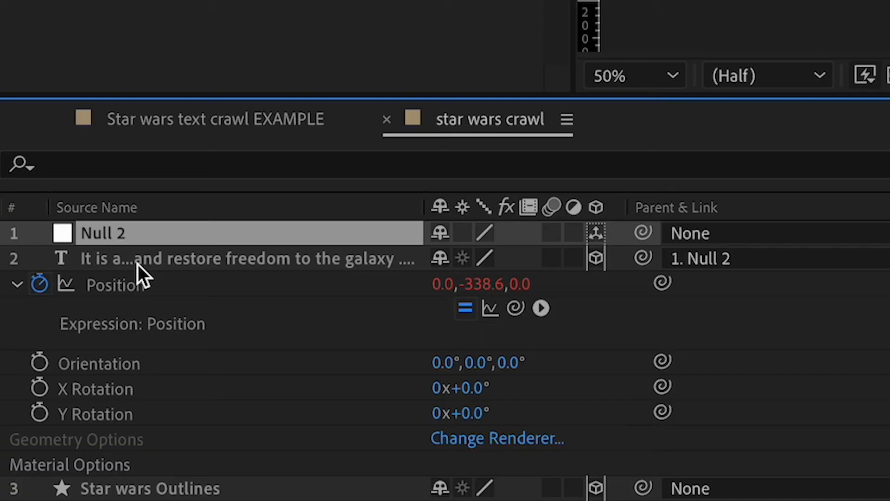
pyautogui.moveTo(76, 256)
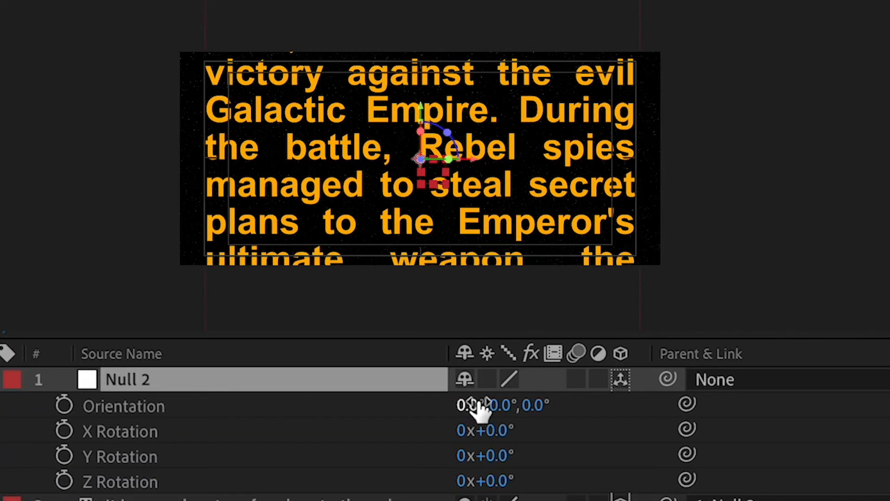
pyautogui.moveTo(468, 404); pyautogui.dragTo(476, 404)
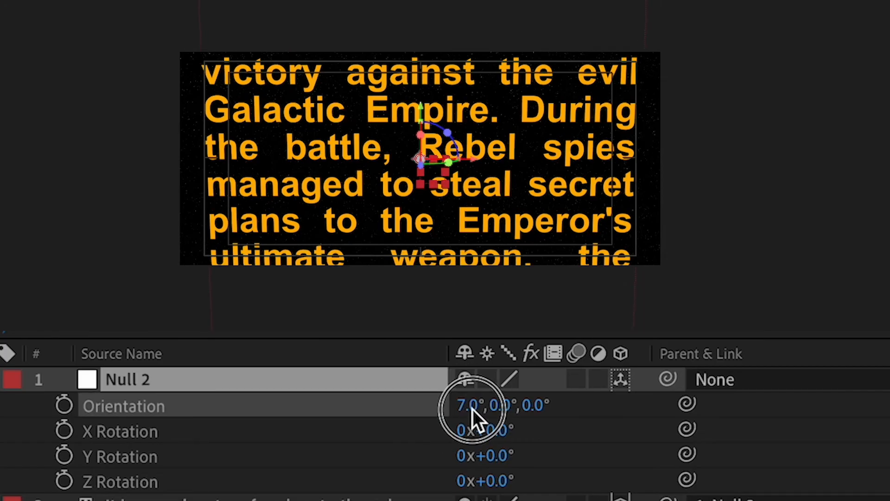
pyautogui.moveTo(471, 405); pyautogui.dragTo(372, 405)
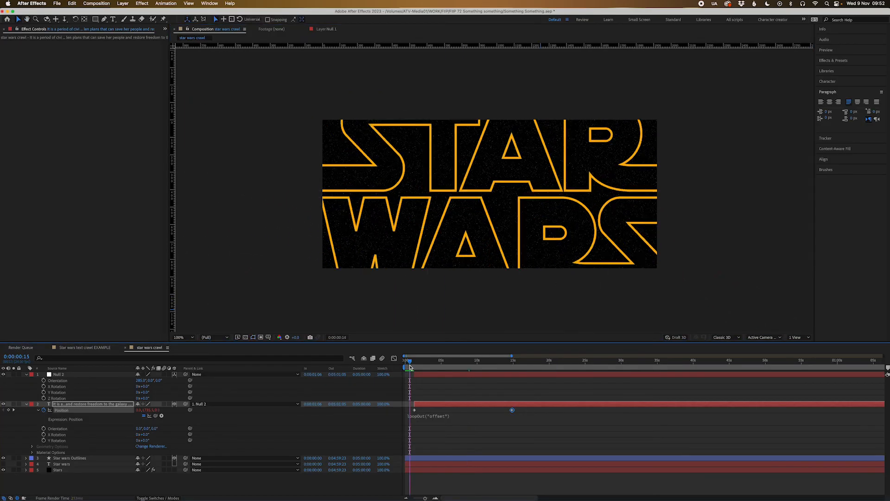
pyautogui.click(408, 367)
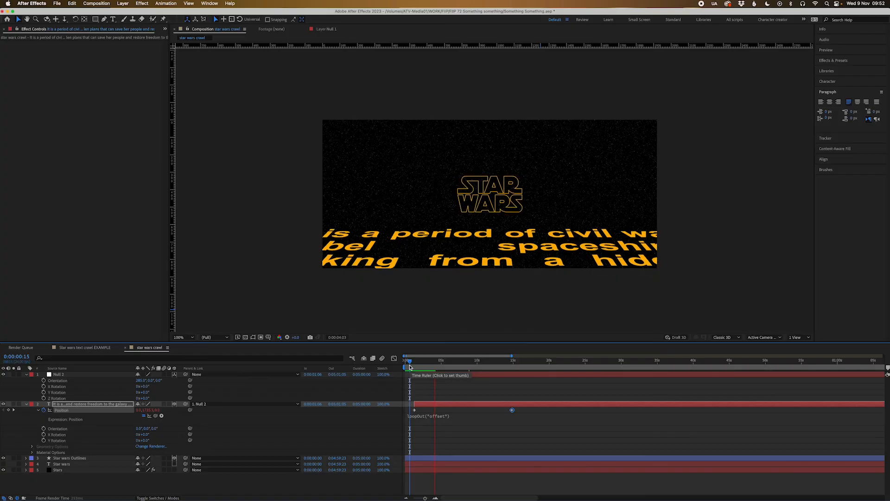
pyautogui.moveTo(409, 367); pyautogui.dragTo(503, 369)
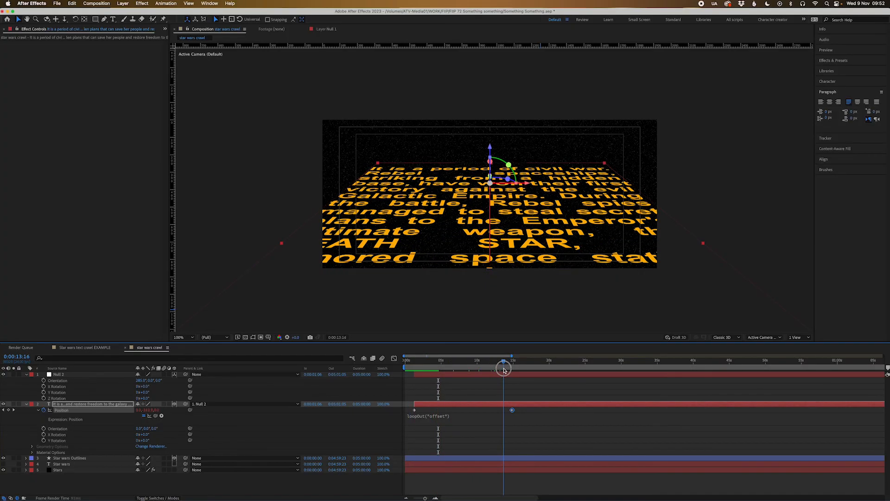
pyautogui.moveTo(502, 369); pyautogui.dragTo(516, 369)
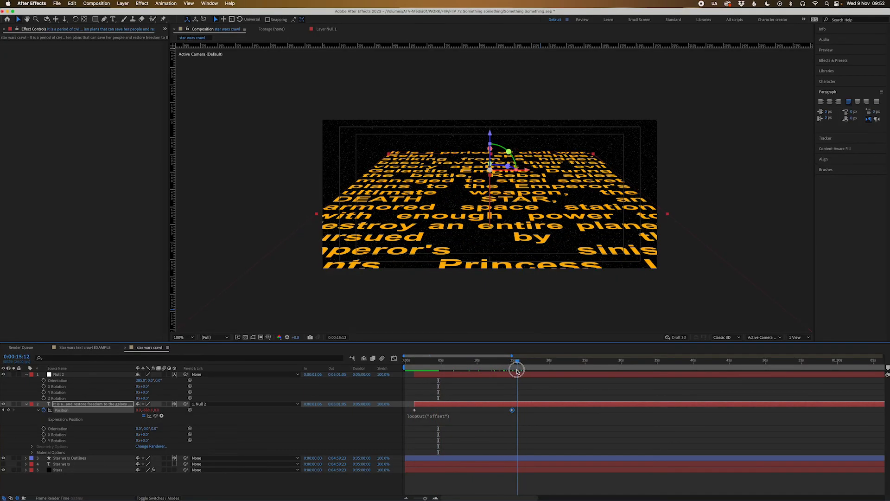
pyautogui.moveTo(517, 370); pyautogui.dragTo(512, 370)
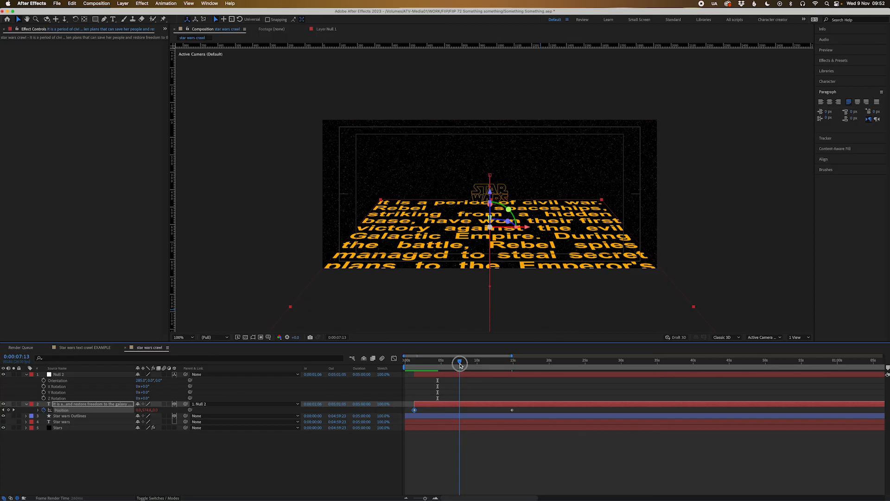
# Step: Scrub through the paragraph-split crawl to around 26 seconds, where the Opacity keyframe goes
pyautogui.moveTo(459, 362); pyautogui.dragTo(460, 362)
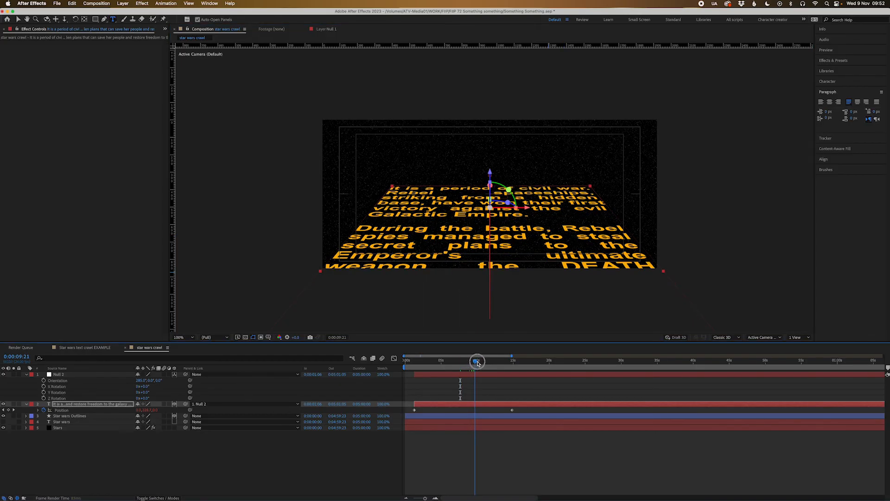
pyautogui.moveTo(476, 362); pyautogui.dragTo(511, 362)
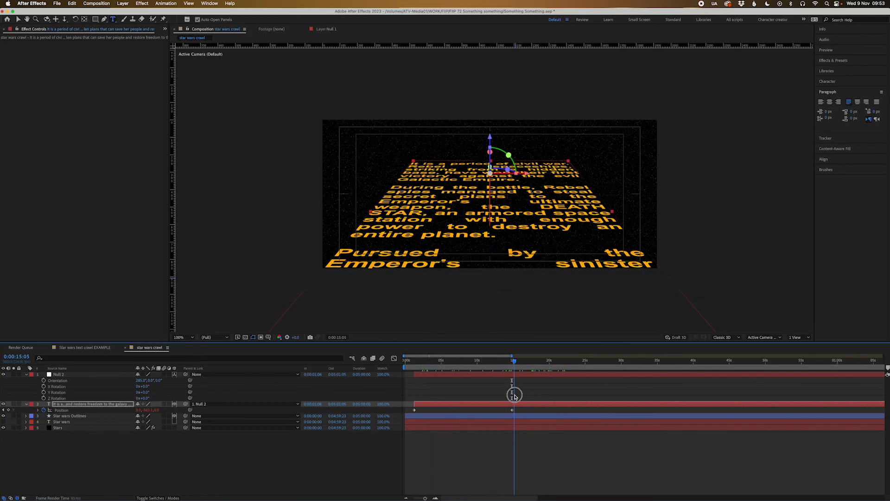
pyautogui.moveTo(514, 359); pyautogui.dragTo(533, 359)
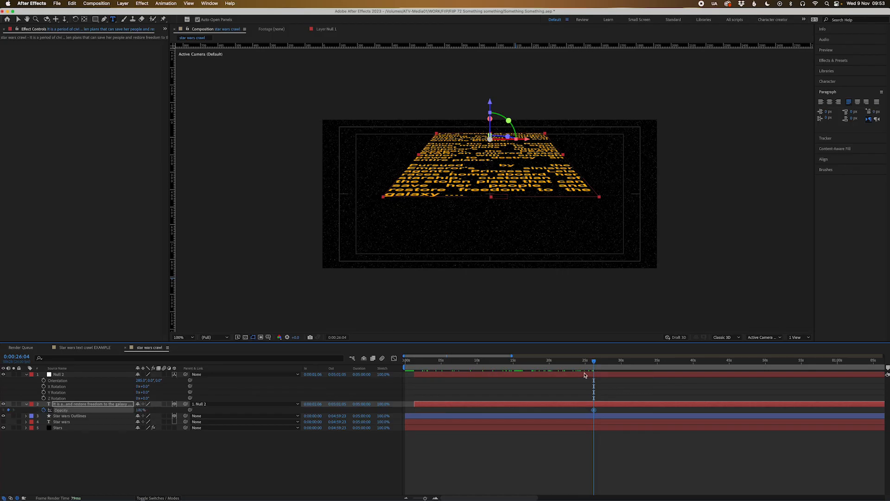
pyautogui.moveTo(584, 360); pyautogui.dragTo(600, 361)
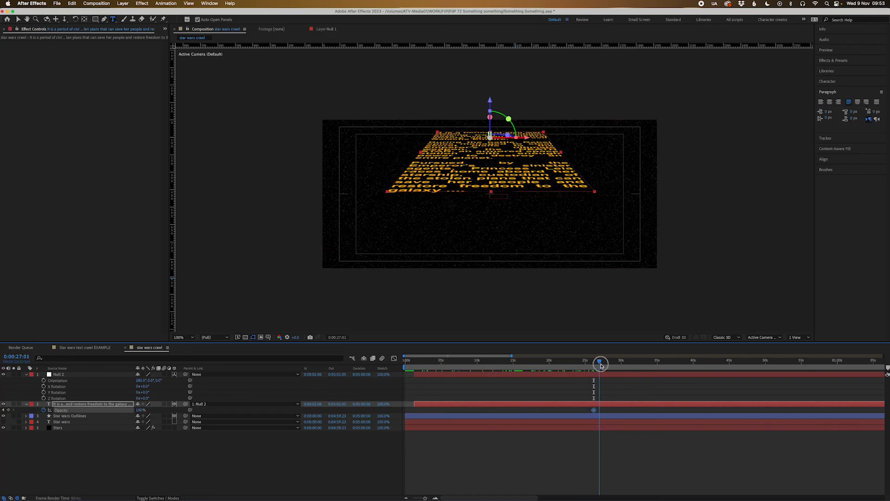